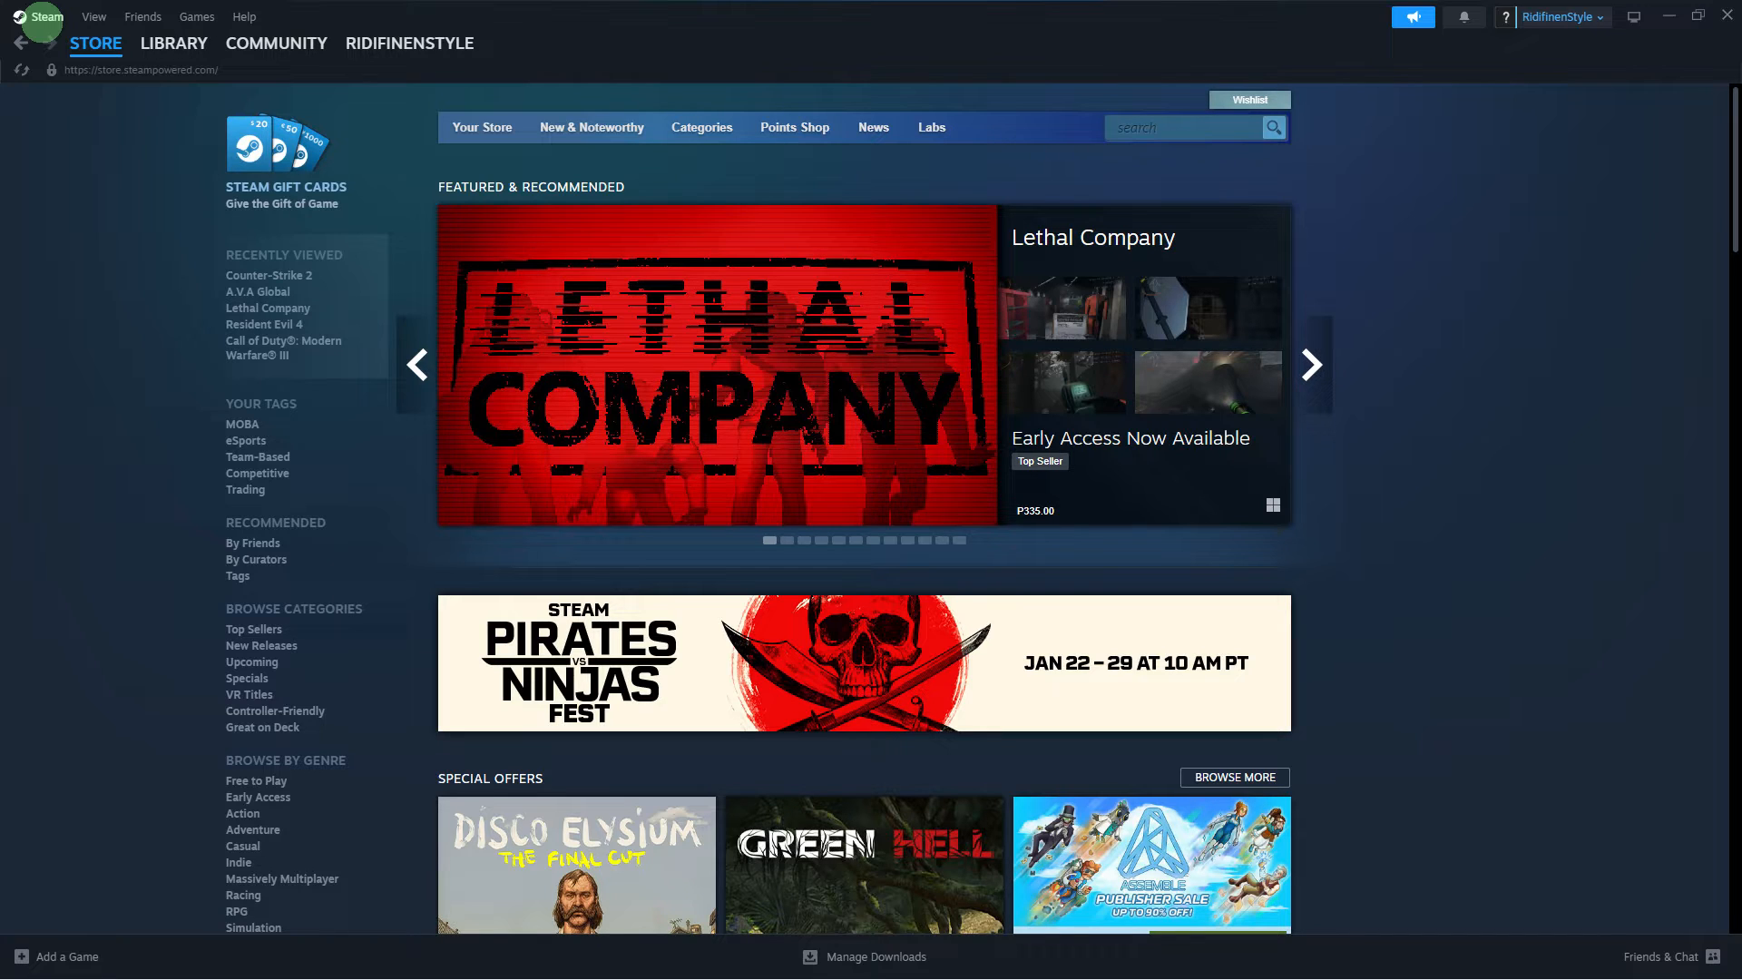
pyautogui.moveTo(33, 33)
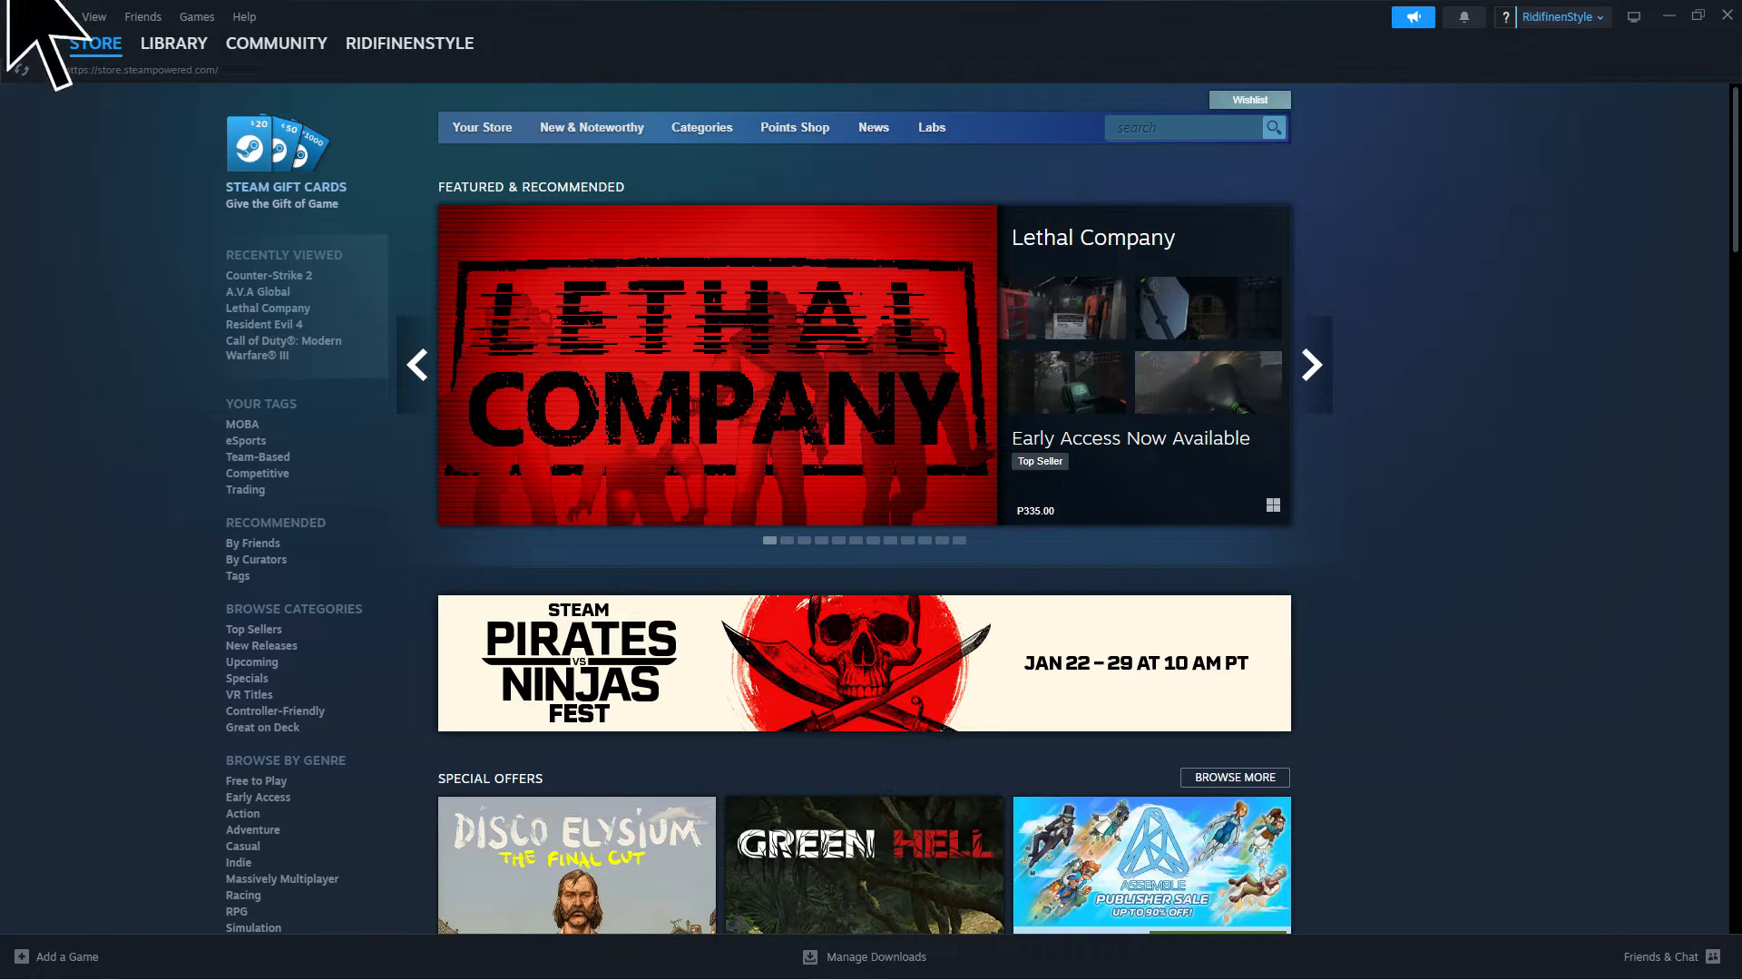
# Open the Steam settings window from the Steam menu.
pyautogui.click(45, 16)
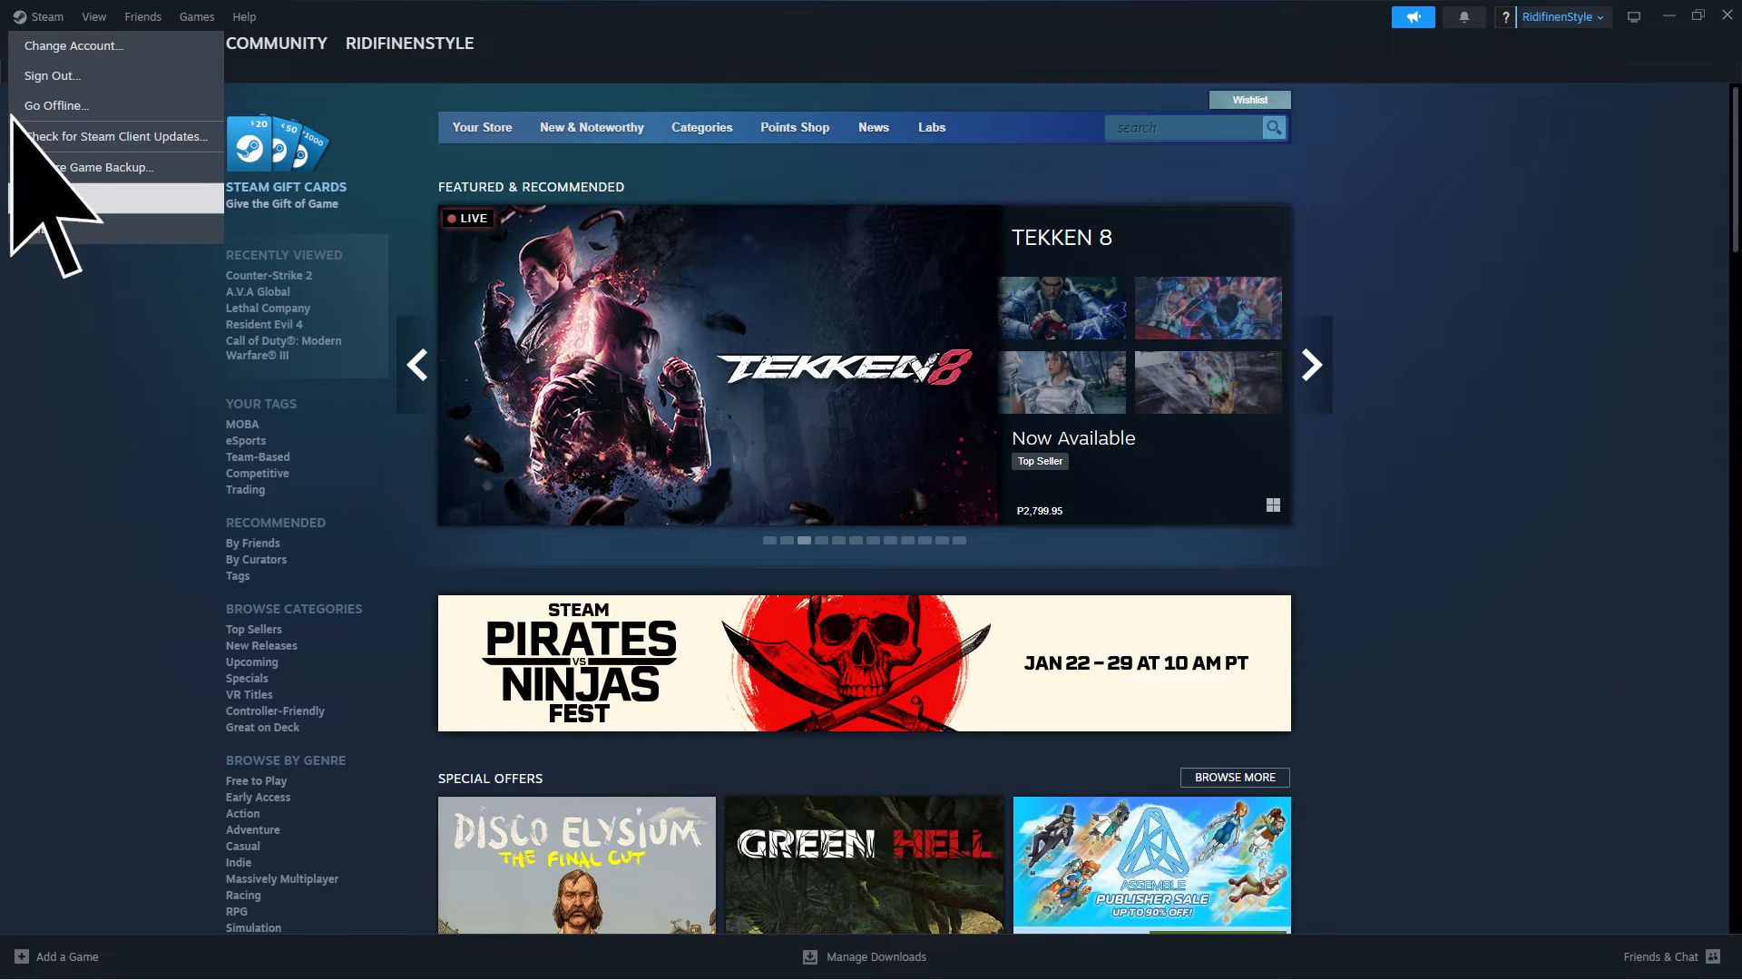
pyautogui.moveTo(47, 198)
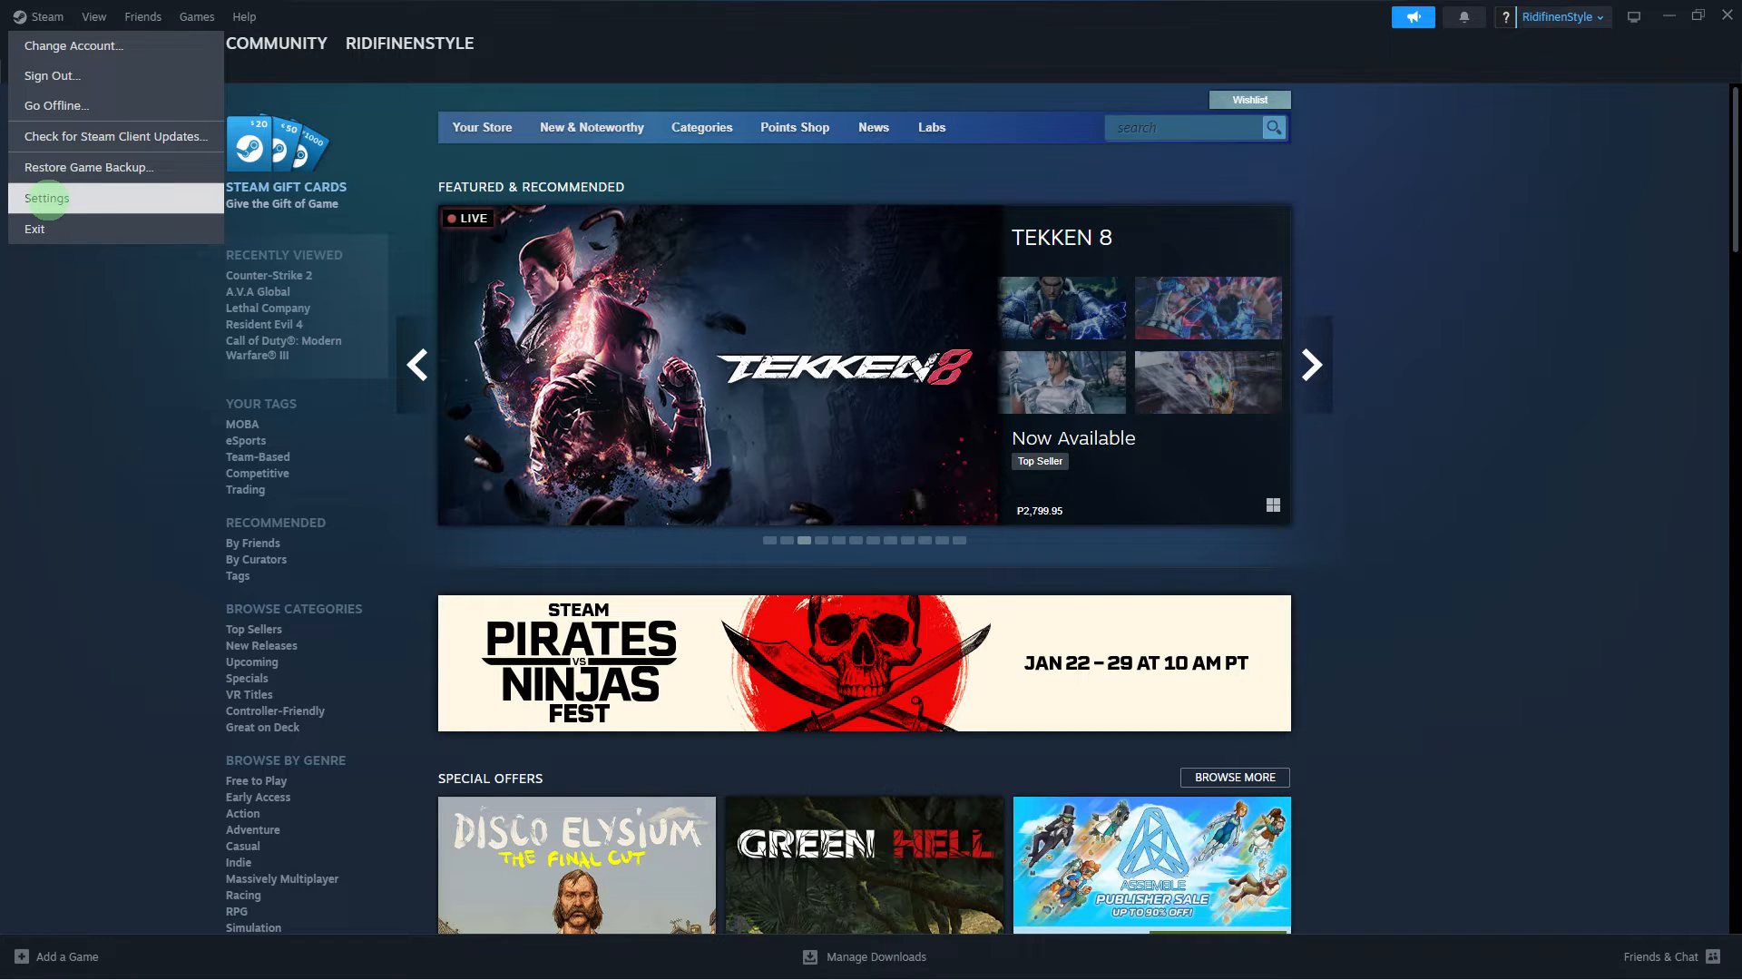
pyautogui.click(47, 198)
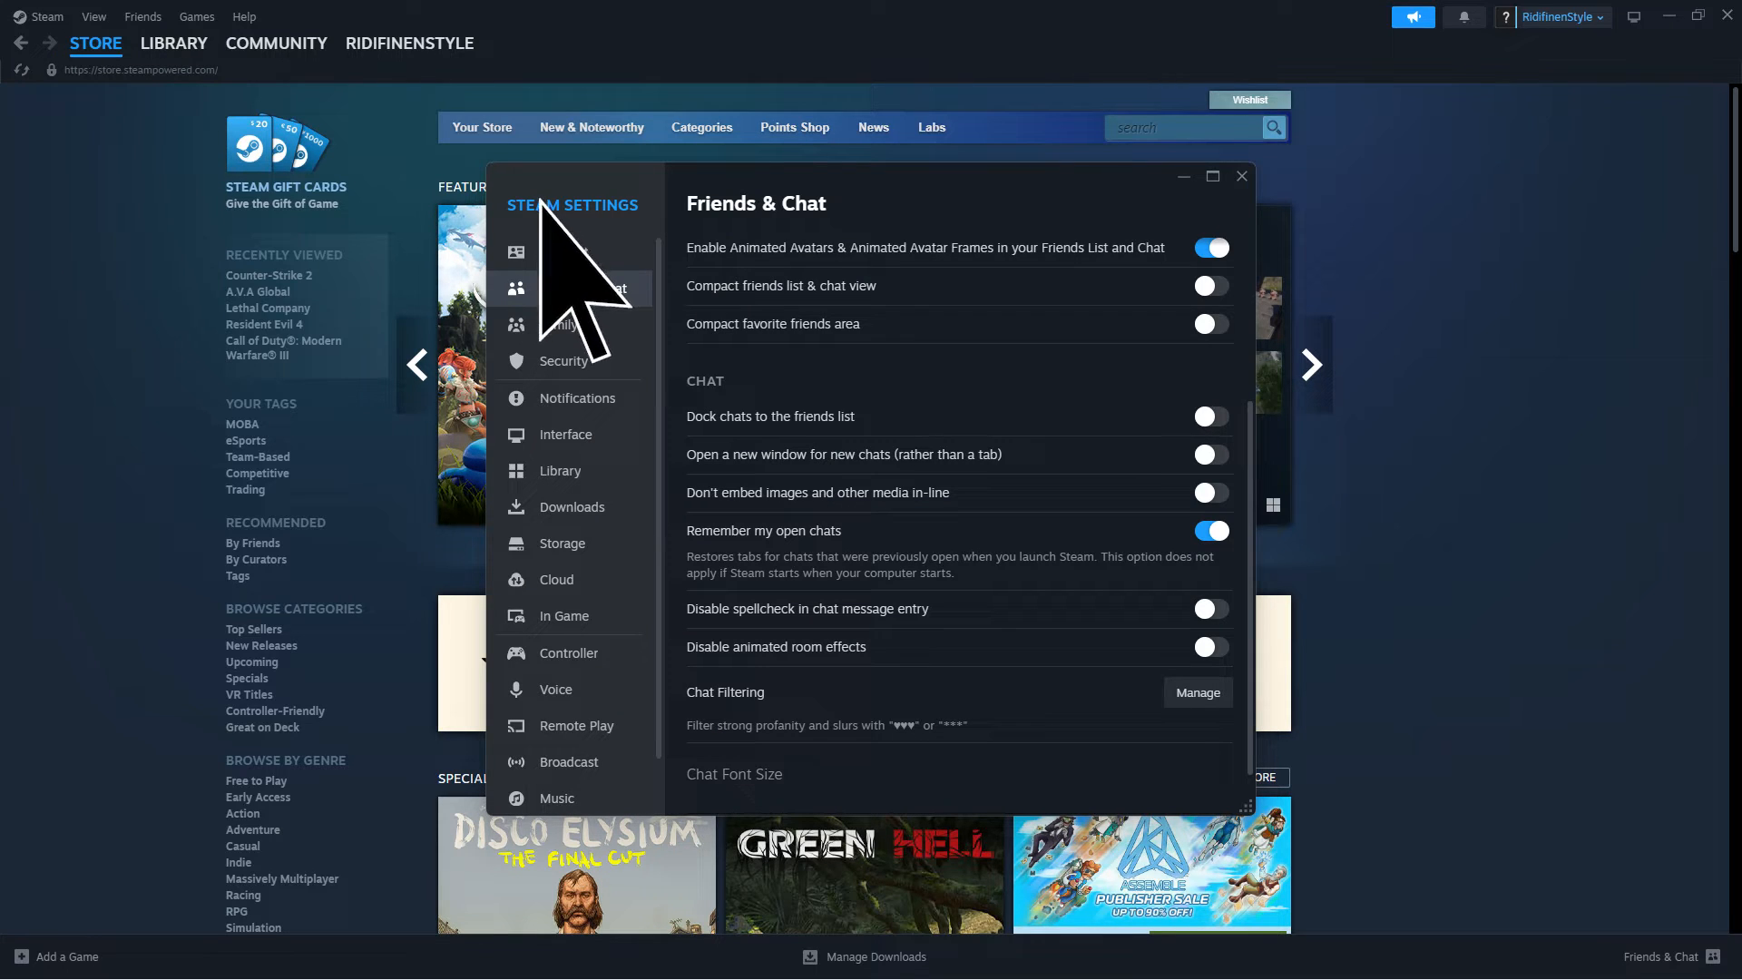
# Scroll the Friends & Chat settings down to the Chat Filtering options.
pyautogui.scroll(-3)
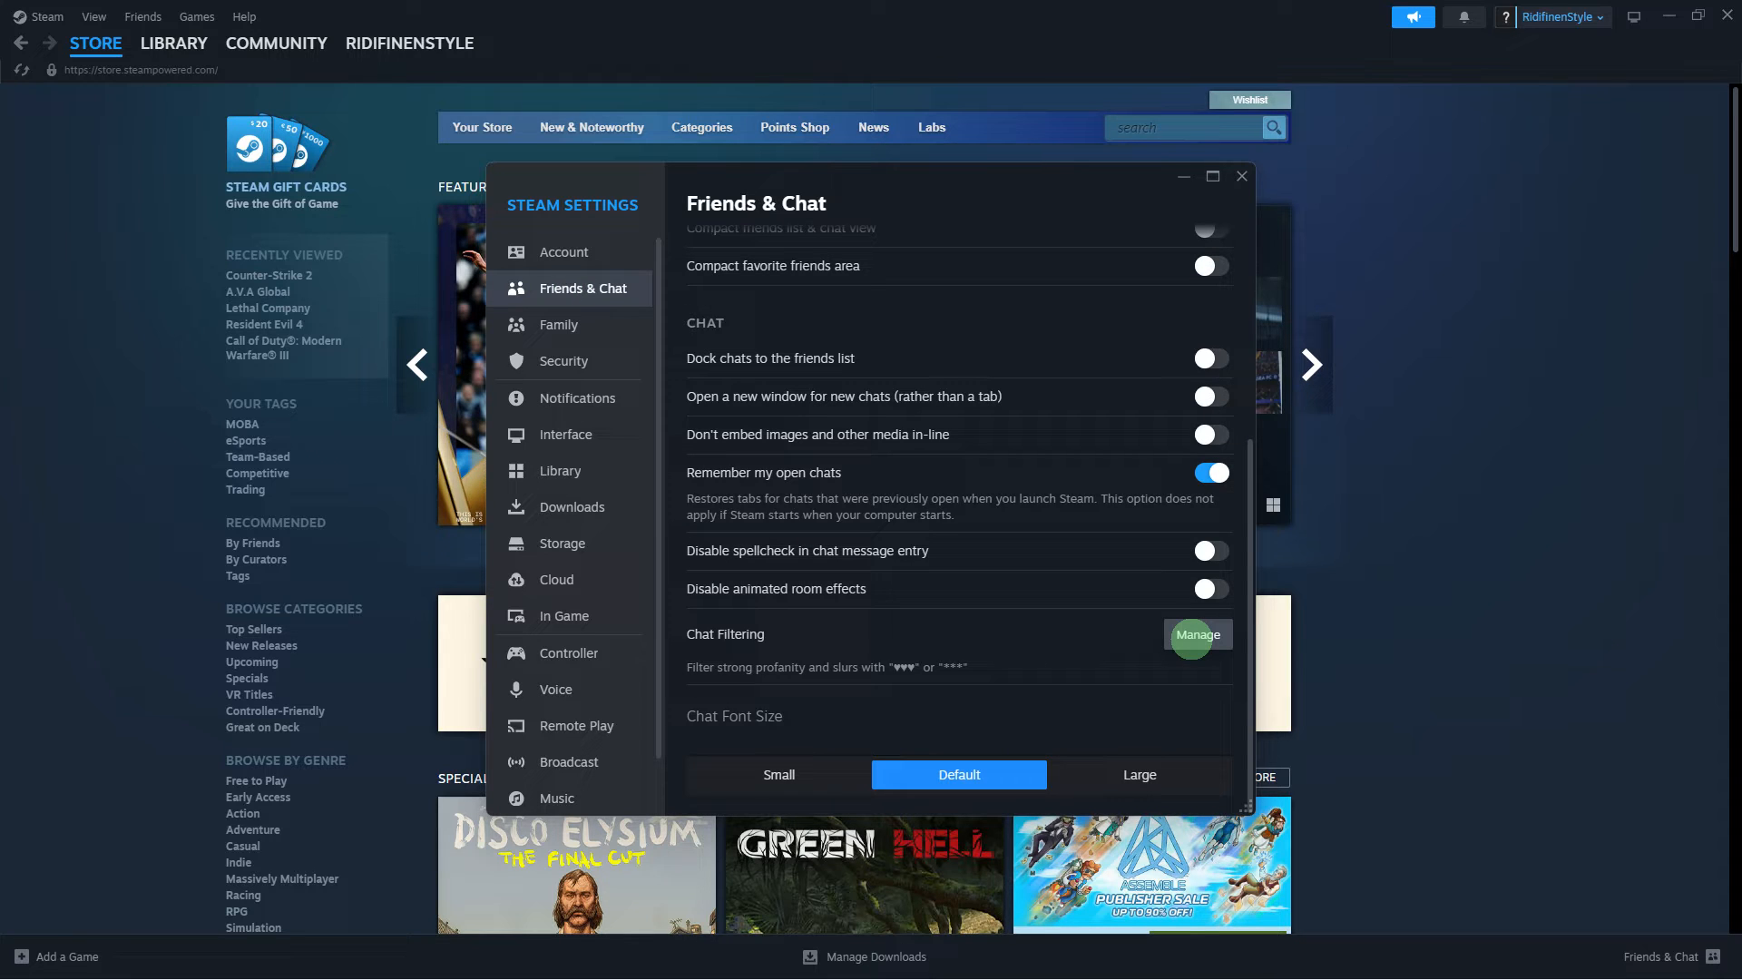
pyautogui.moveTo(1194, 644)
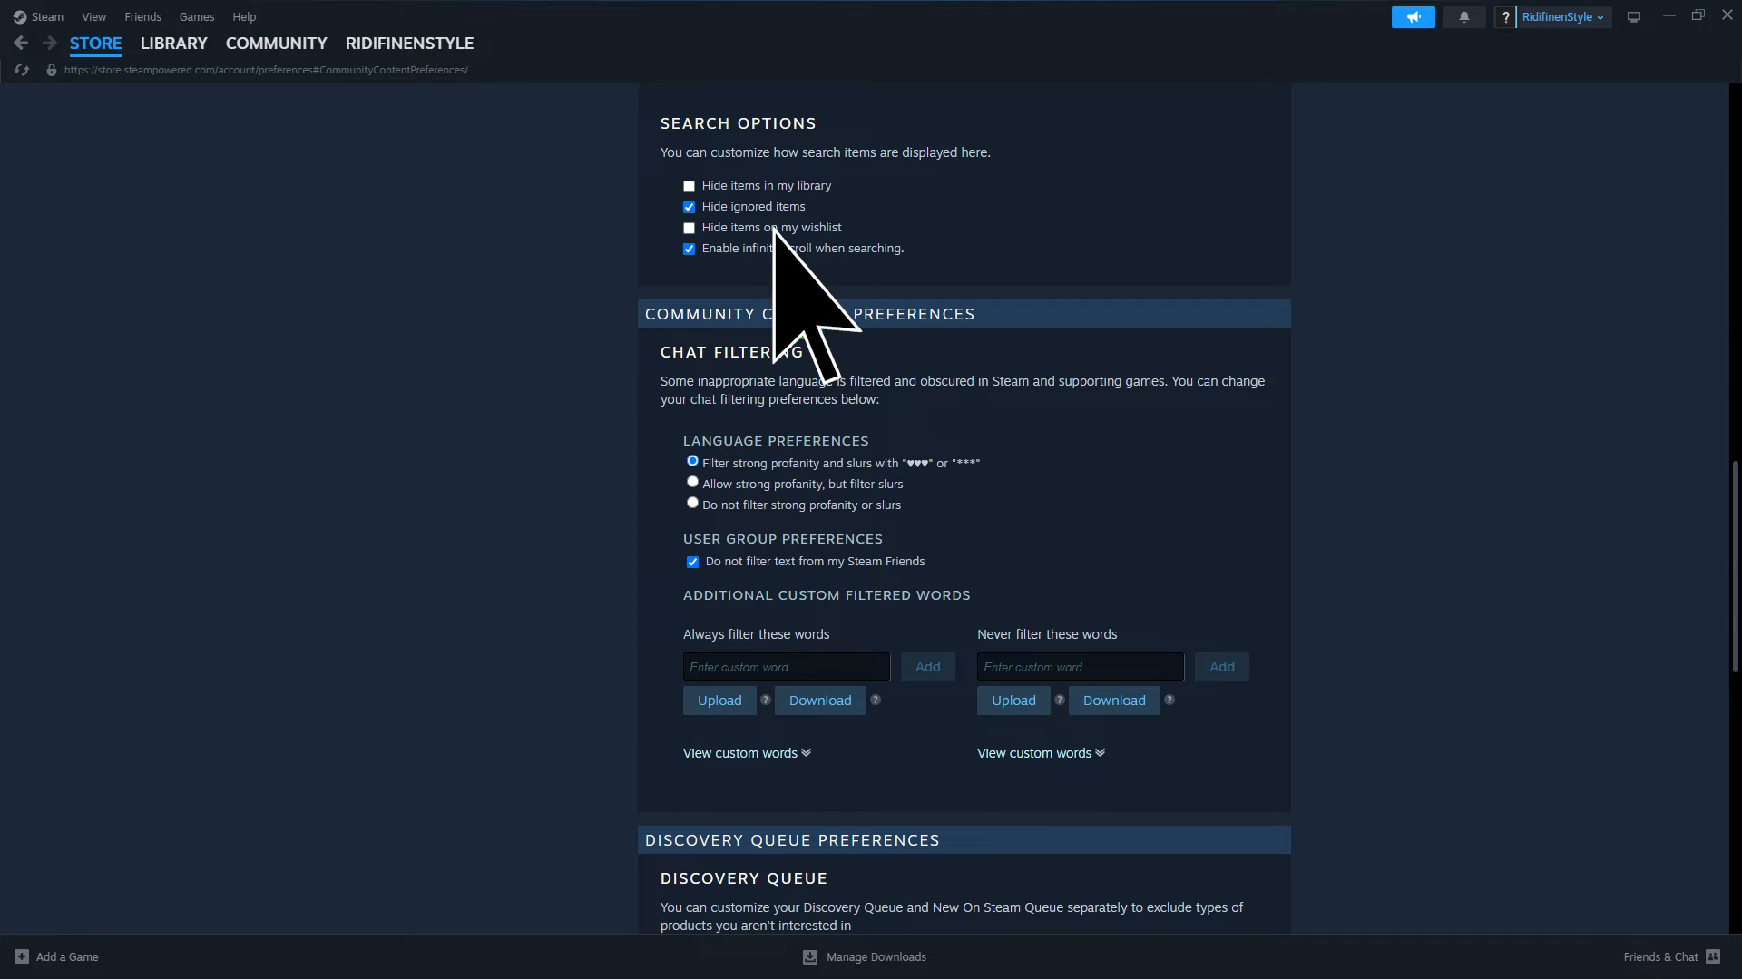
# Set Language Preferences to 'Do not filter strong profanity or slurs'.
pyautogui.click(691, 504)
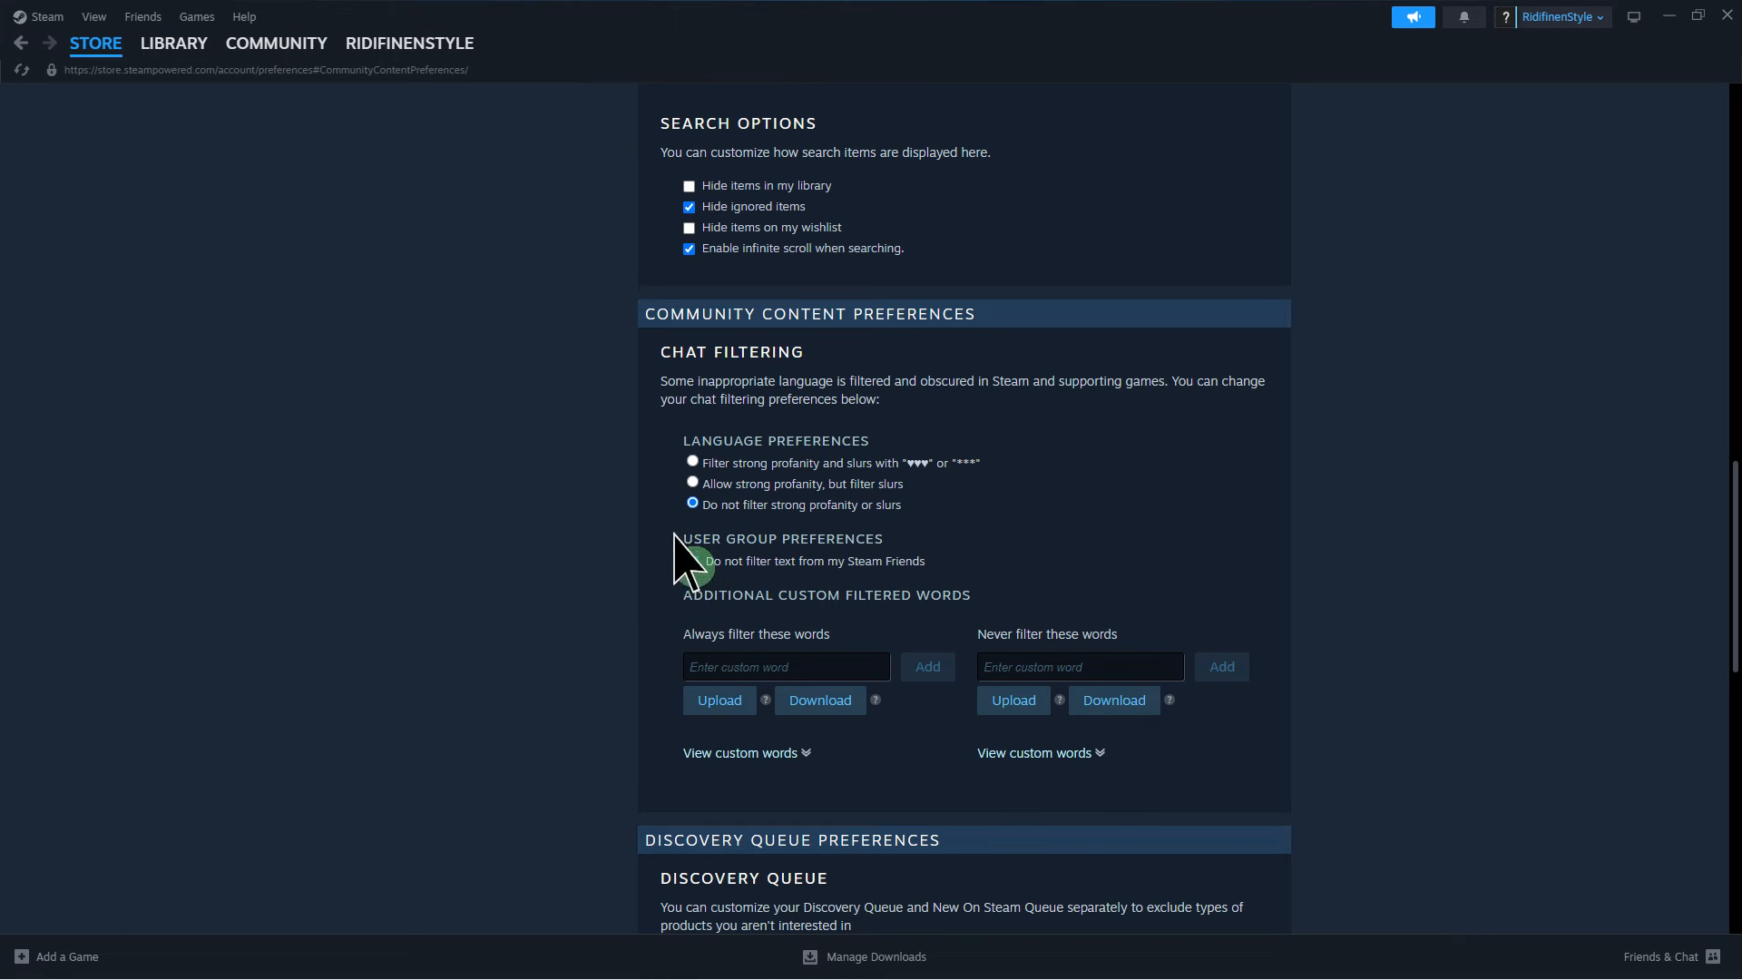
# Enable 'Do not filter text from my Steam Friends' under User Group Preferences.
pyautogui.click(691, 564)
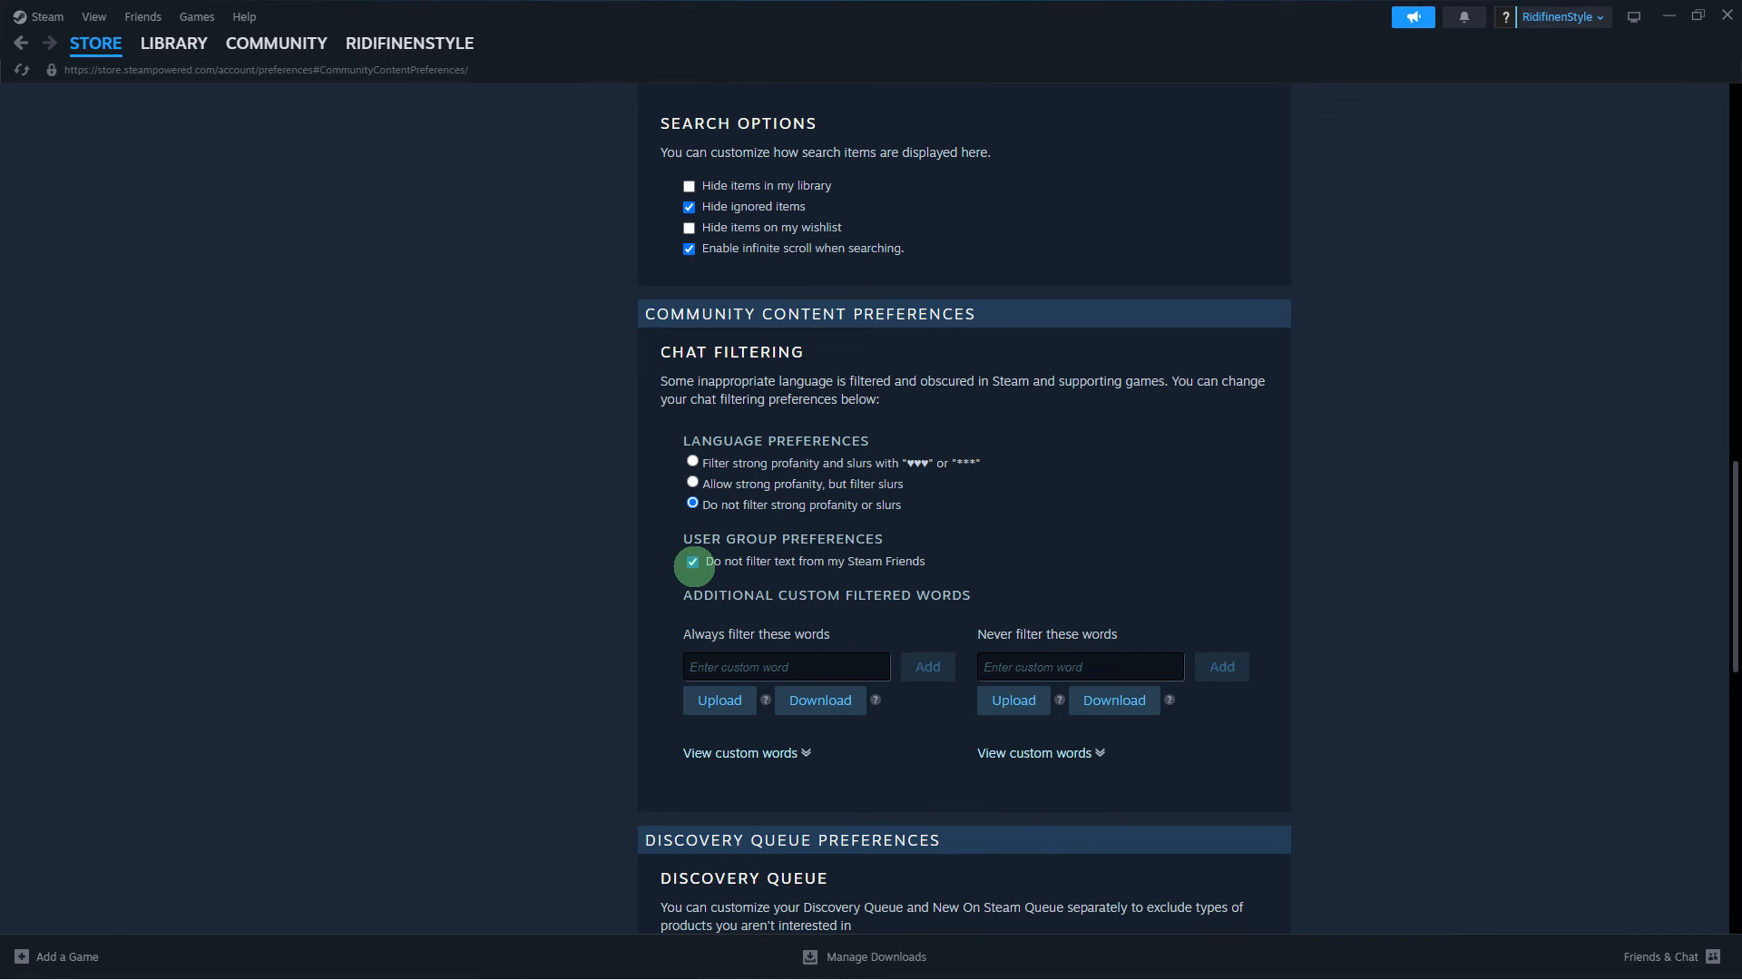